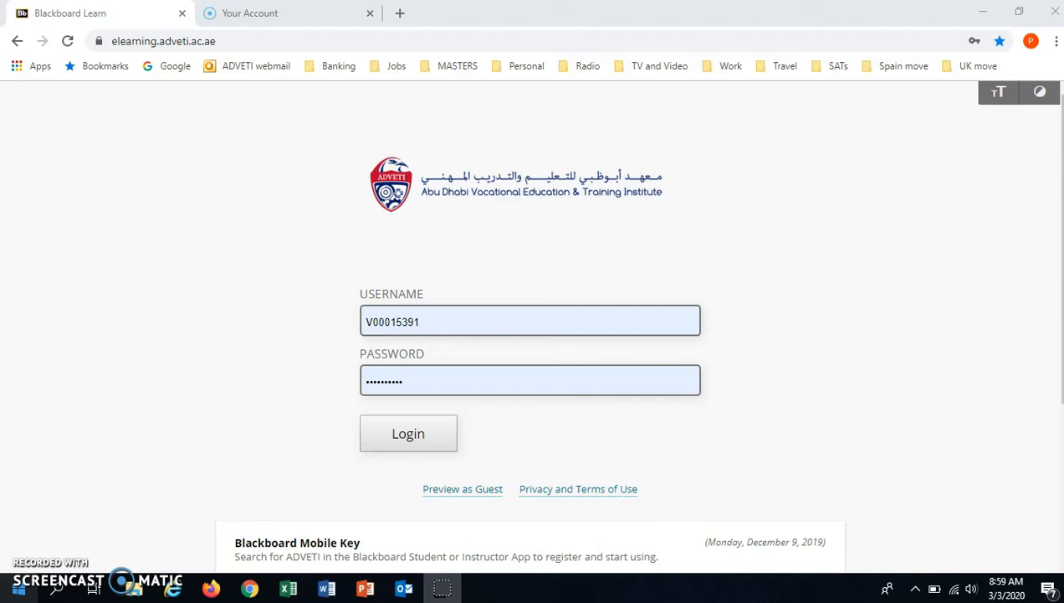
# - Sign in with student username 'A000' and password in place of the saved account
pyautogui.click(529, 321)
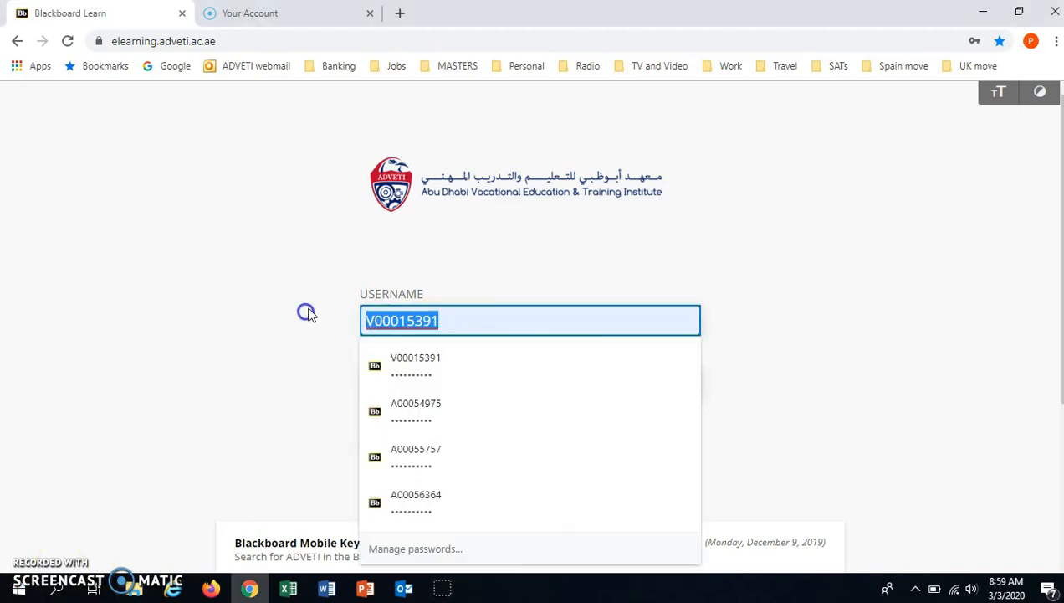
pyautogui.write('A000')
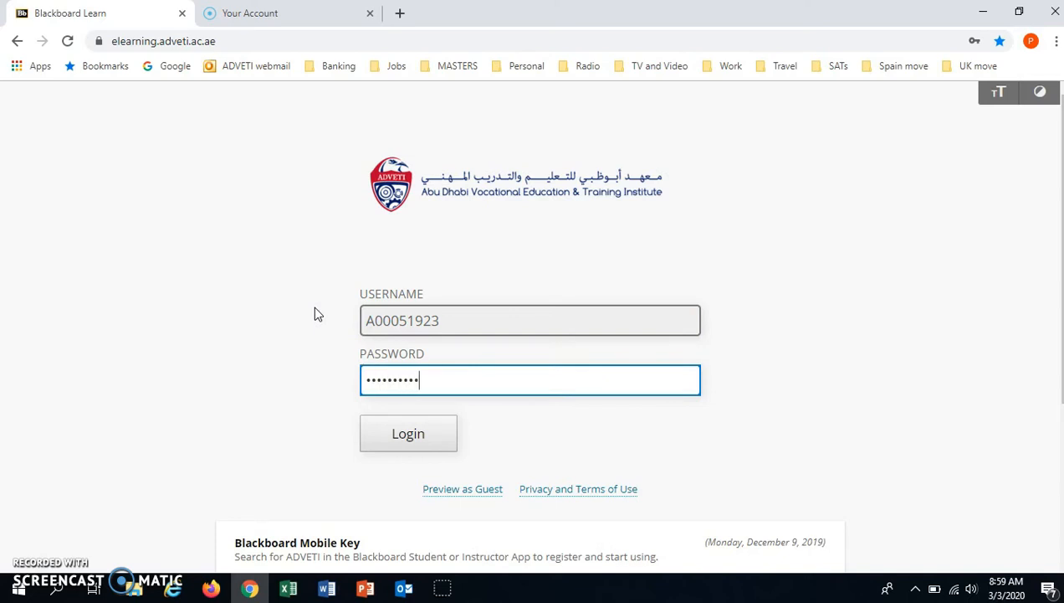
pyautogui.click(408, 432)
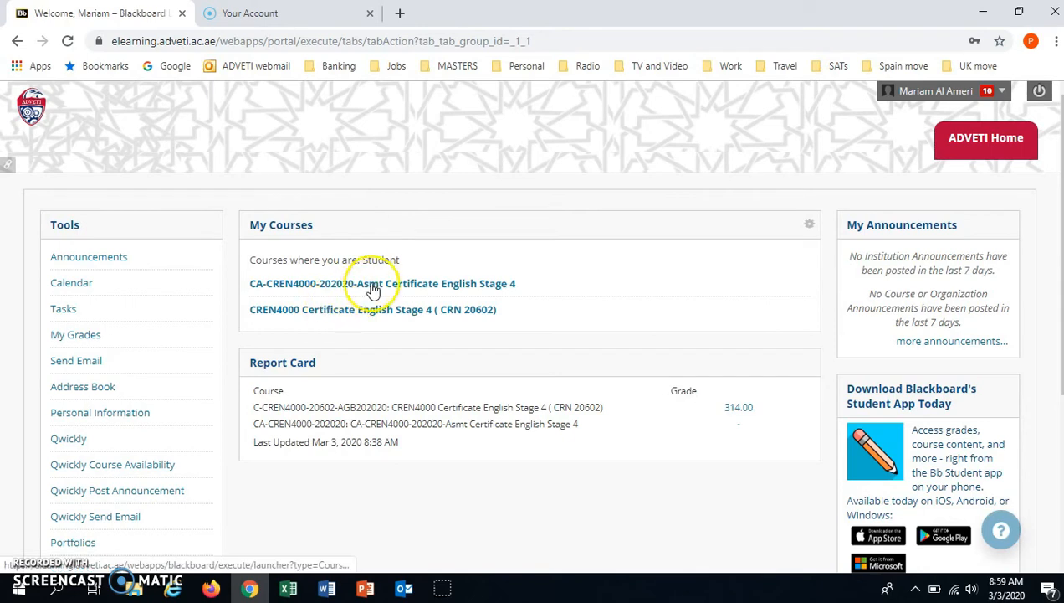
pyautogui.moveTo(371, 316)
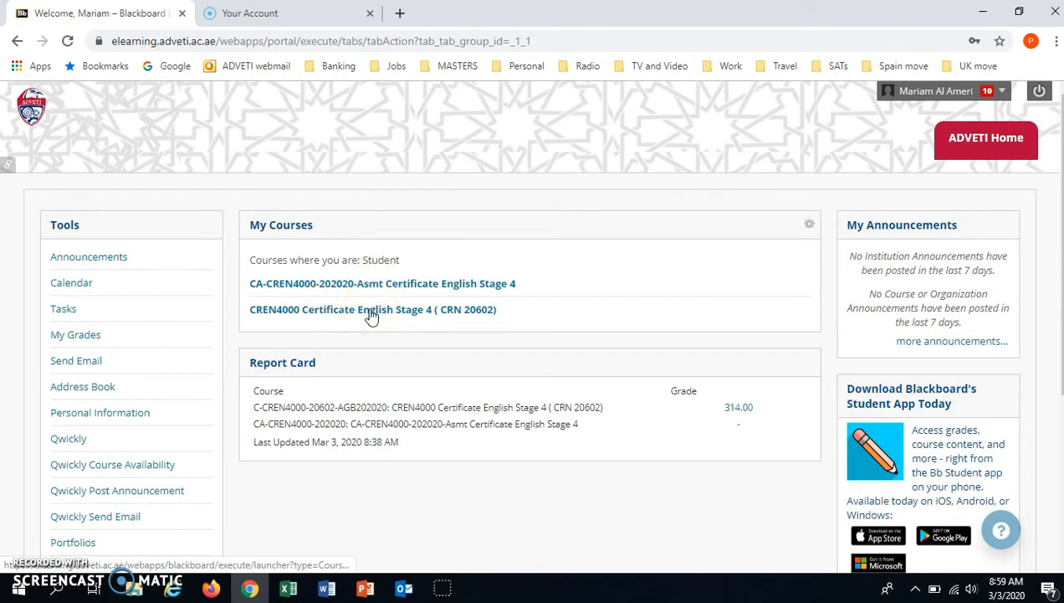
# - Reach the Blackboard Collaborate Ultra page of the CREN4000 course via Tools
pyautogui.click(371, 308)
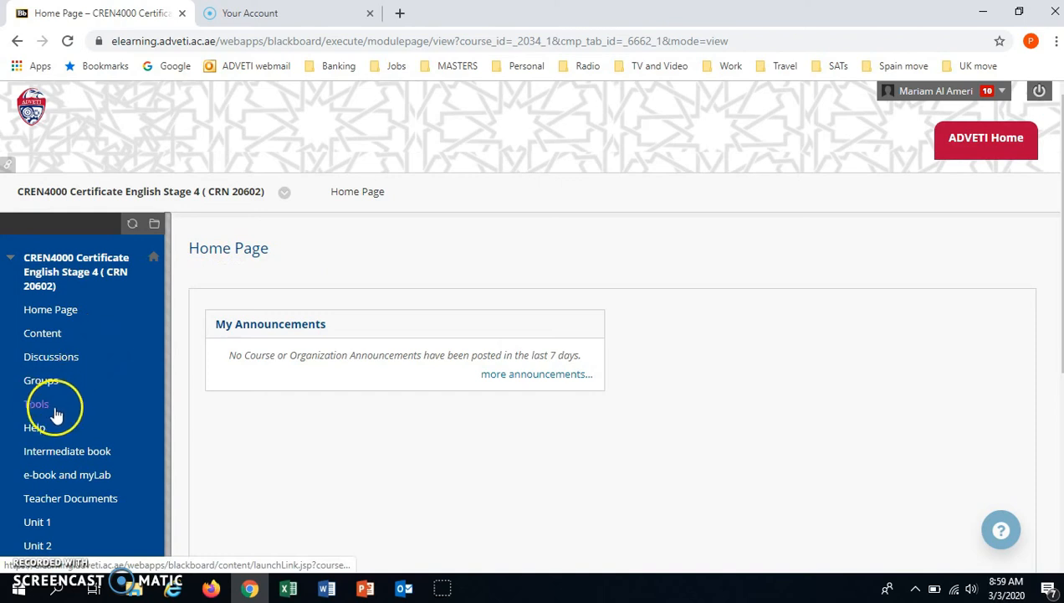
pyautogui.click(37, 403)
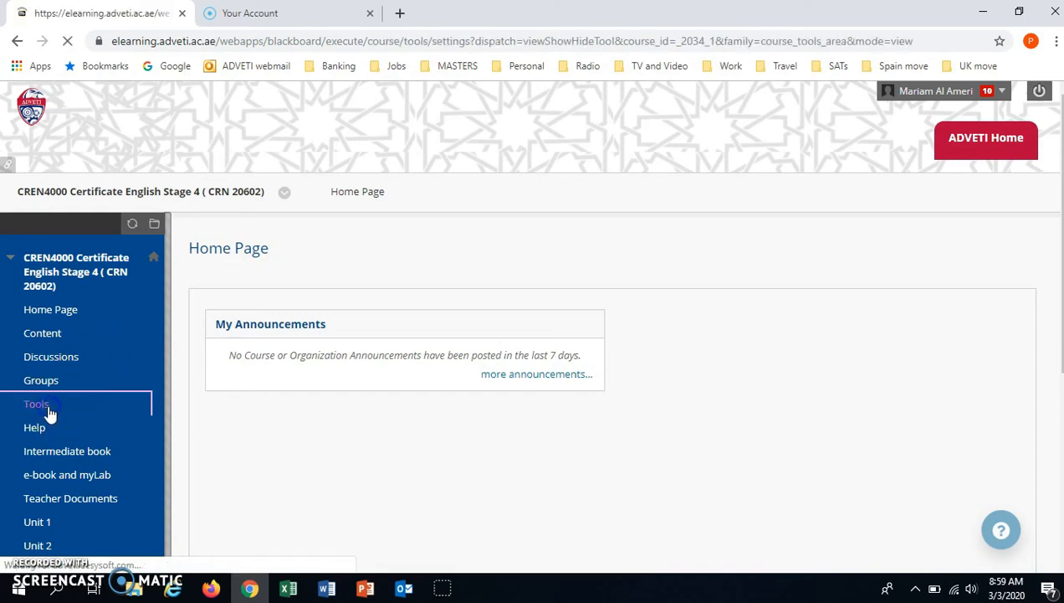
pyautogui.click(36, 404)
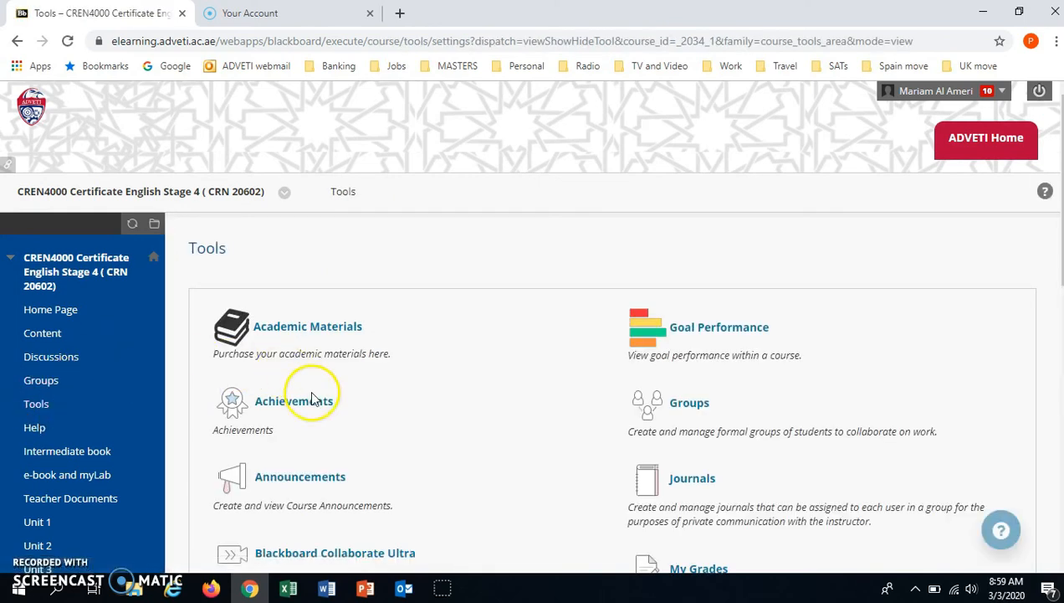
pyautogui.scroll(-3)
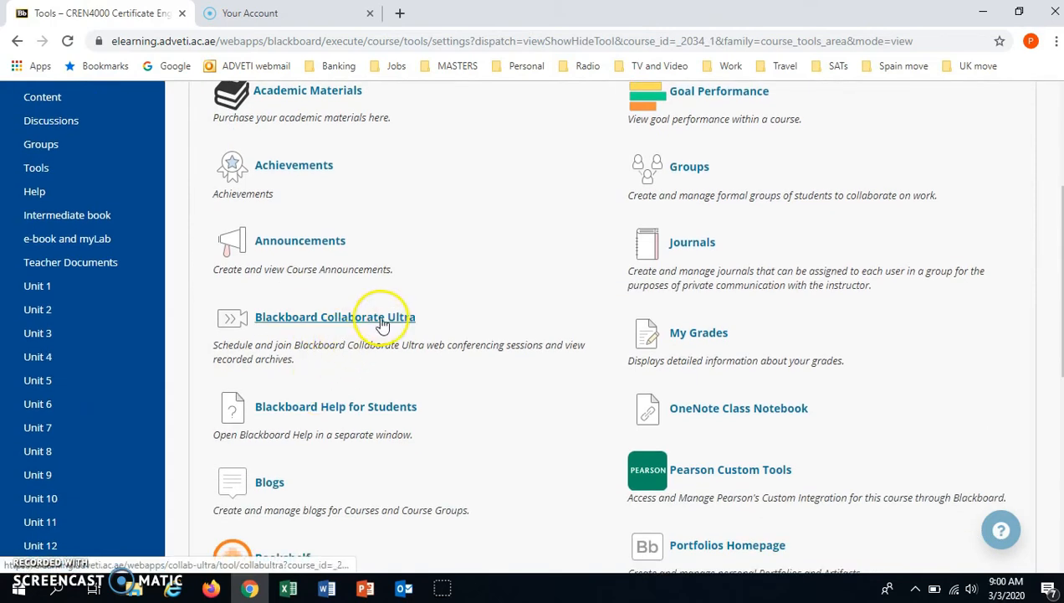
pyautogui.moveTo(326, 325)
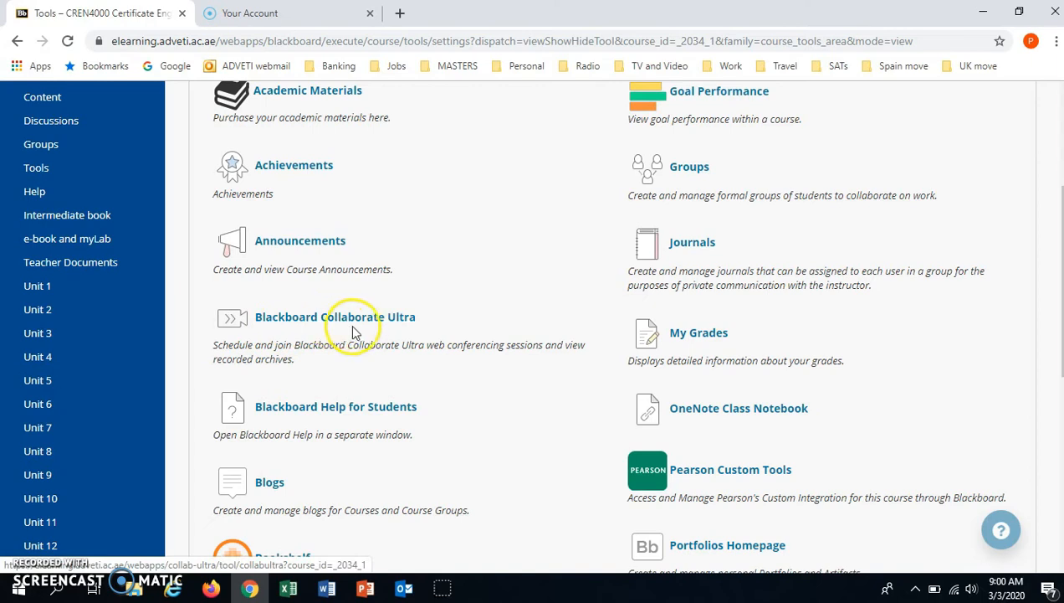
pyautogui.click(334, 316)
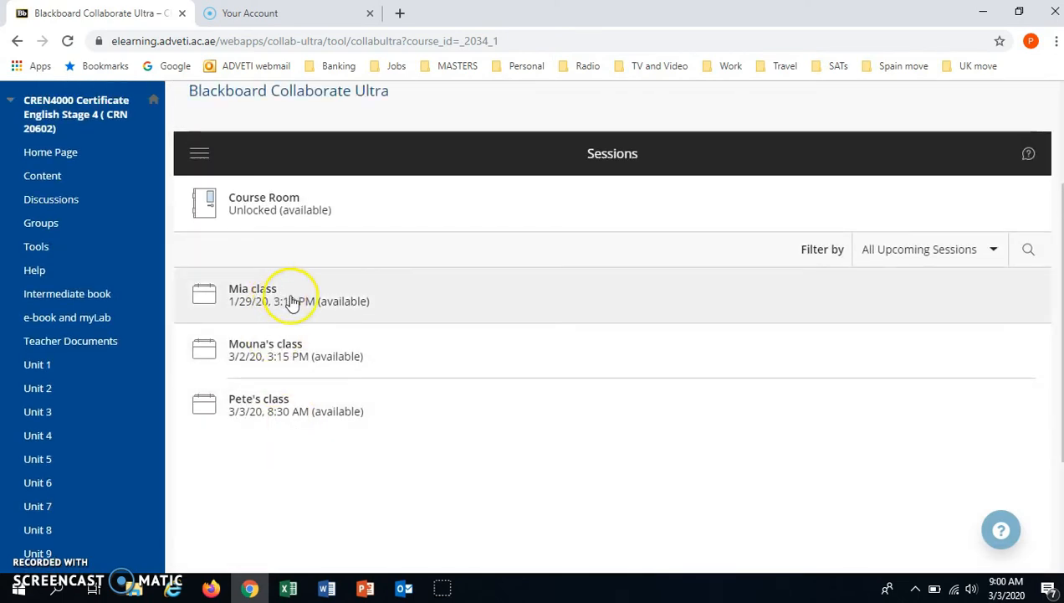
pyautogui.moveTo(301, 410)
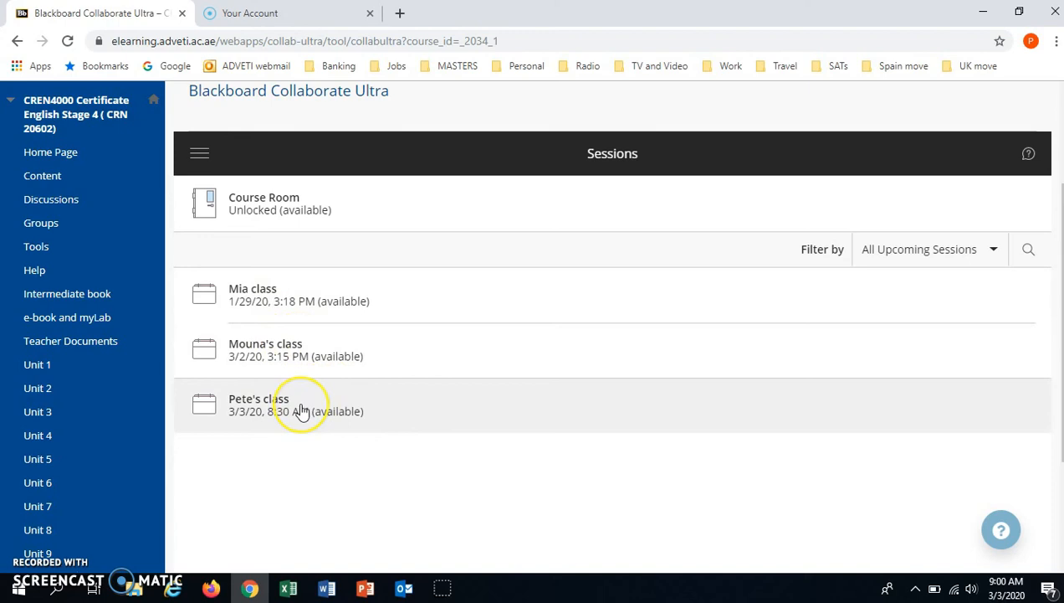
pyautogui.moveTo(279, 412)
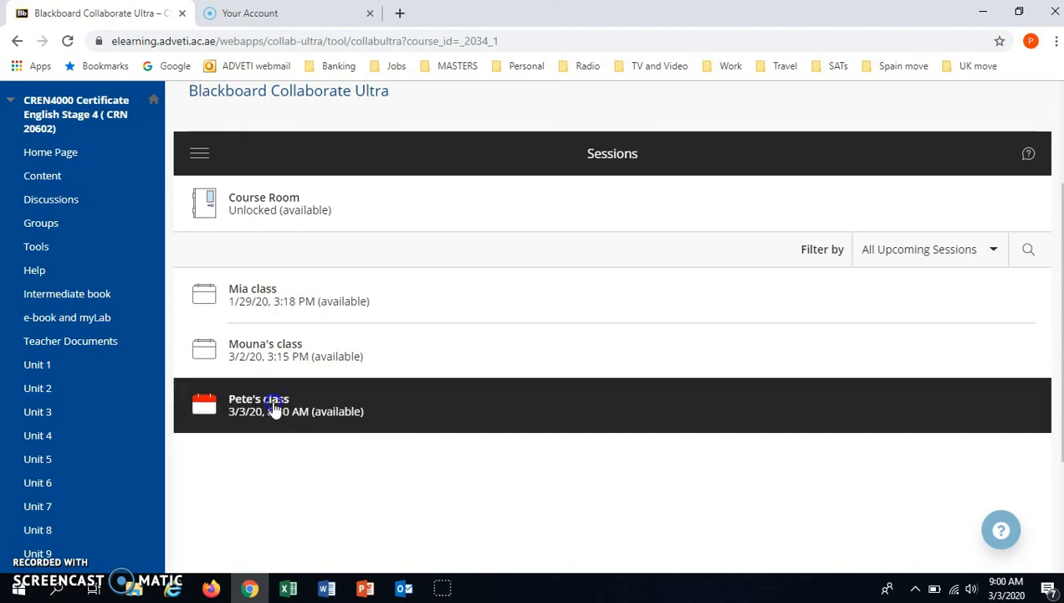
# - Join the Pete's class live session from the Sessions list
pyautogui.click(258, 404)
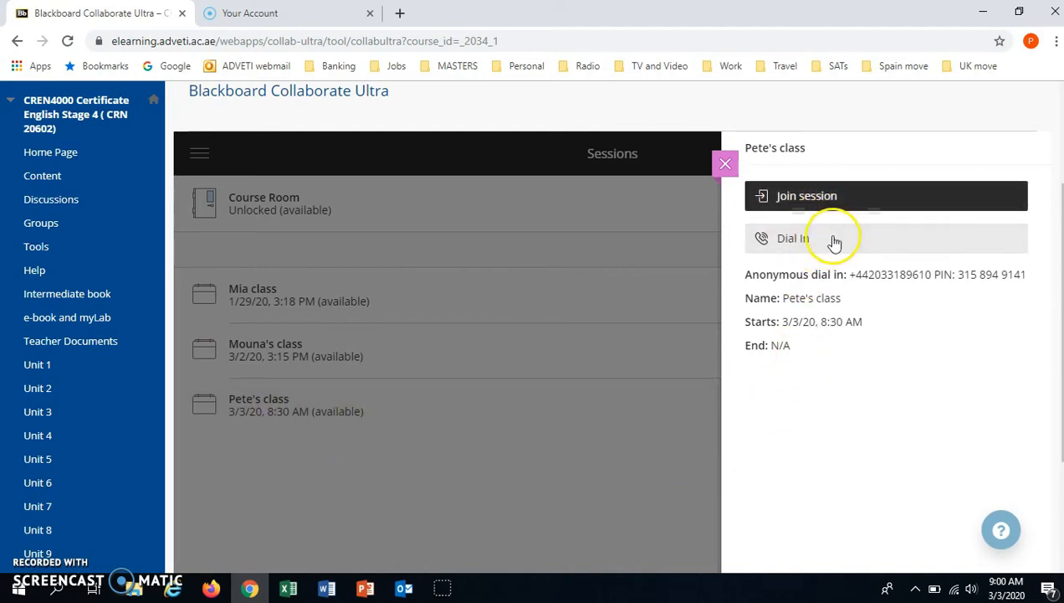
pyautogui.moveTo(828, 250)
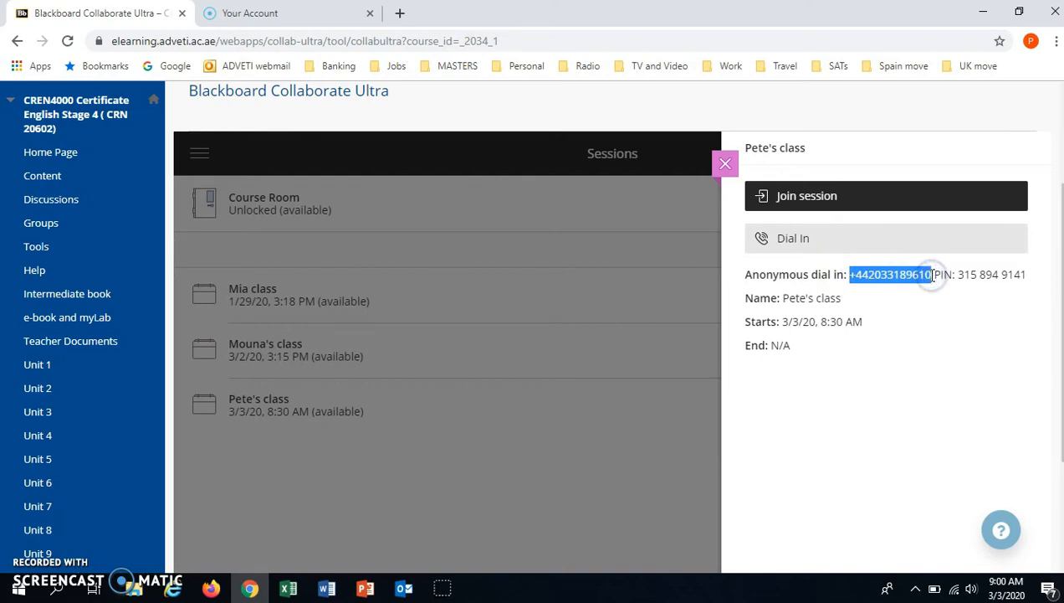
pyautogui.moveTo(839, 204)
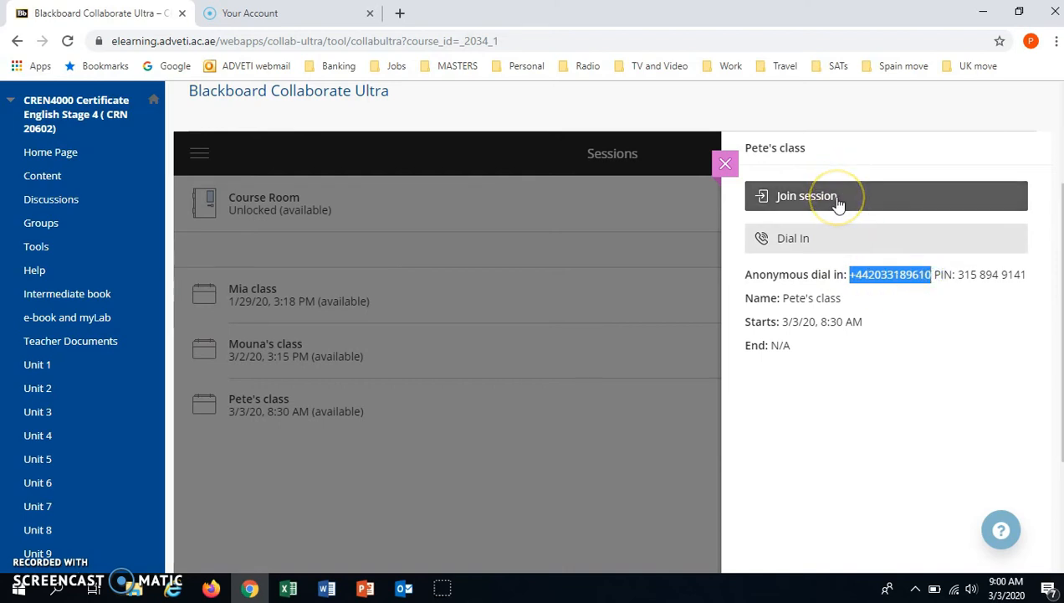
pyautogui.click(807, 194)
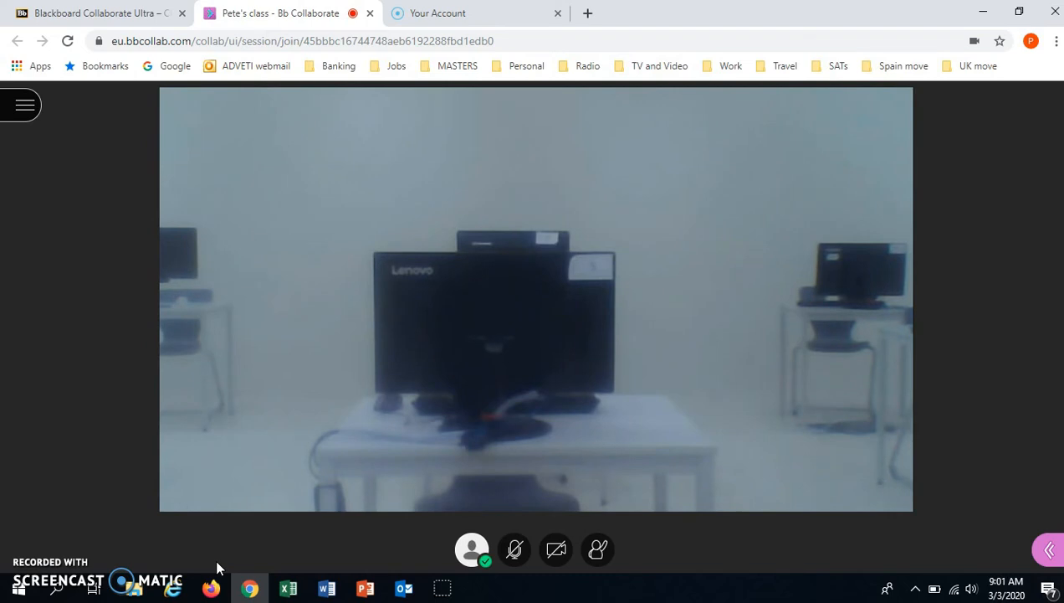
pyautogui.moveTo(516, 549)
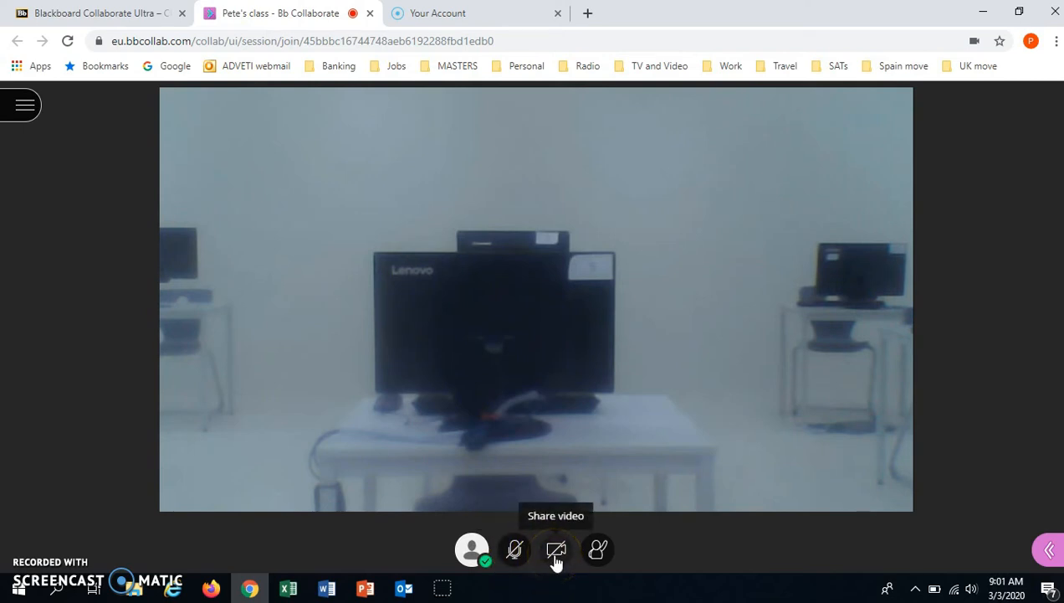
pyautogui.moveTo(597, 549)
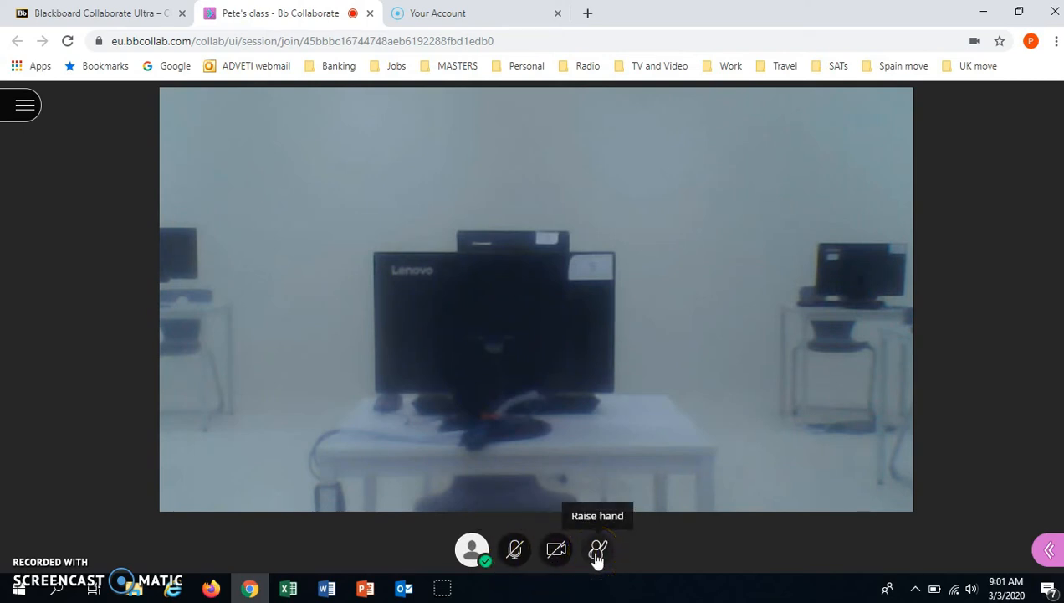
pyautogui.moveTo(516, 549)
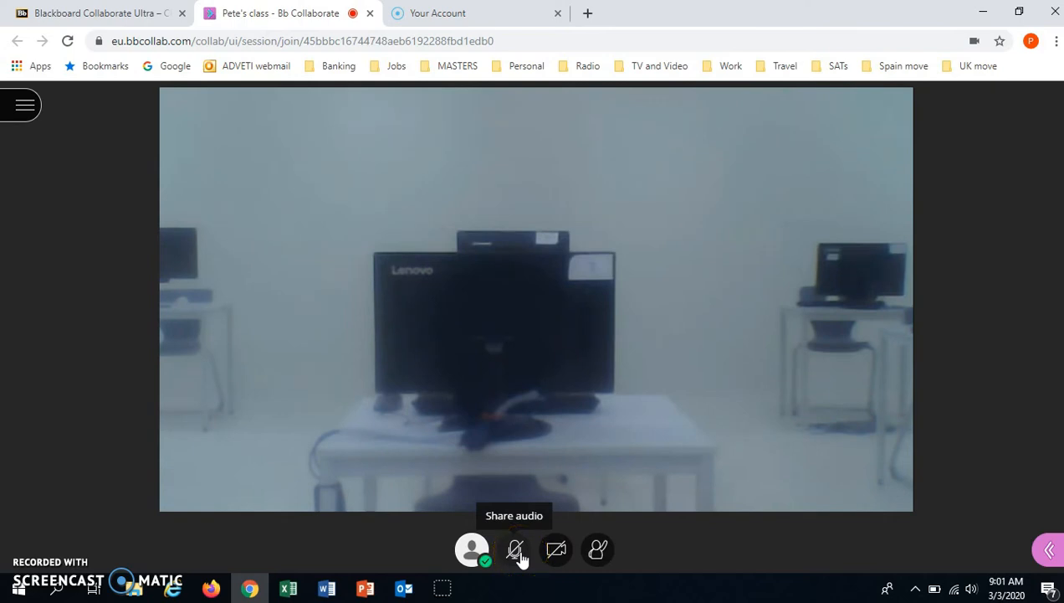
pyautogui.click(516, 549)
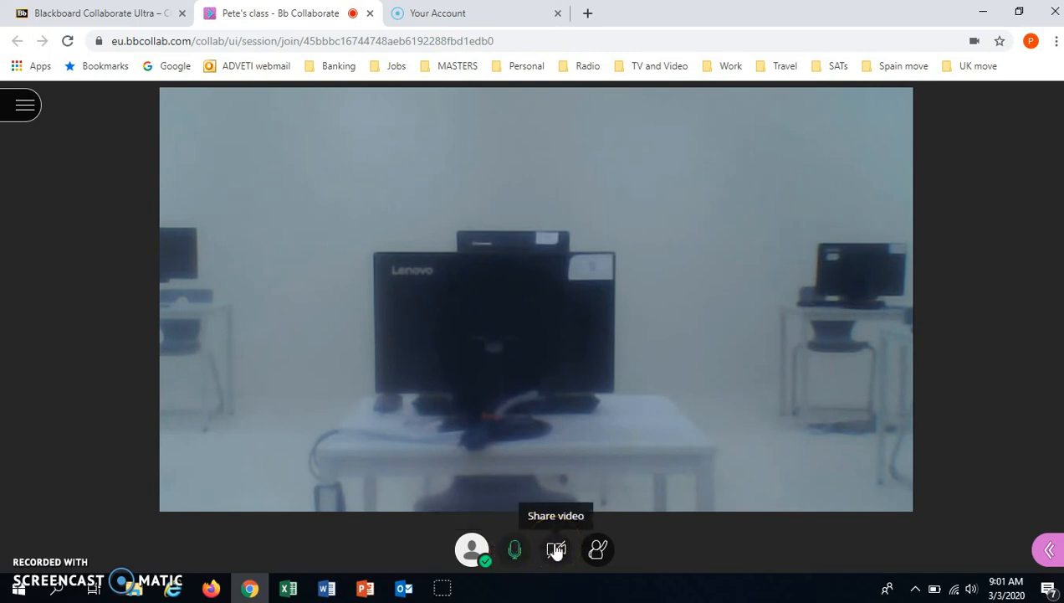
pyautogui.click(513, 549)
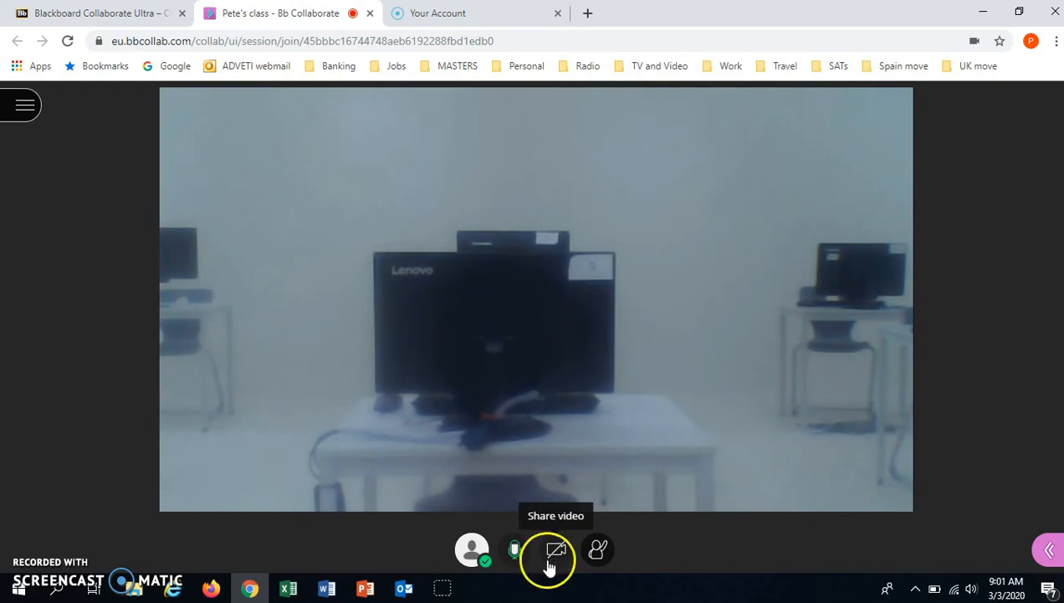
pyautogui.click(515, 549)
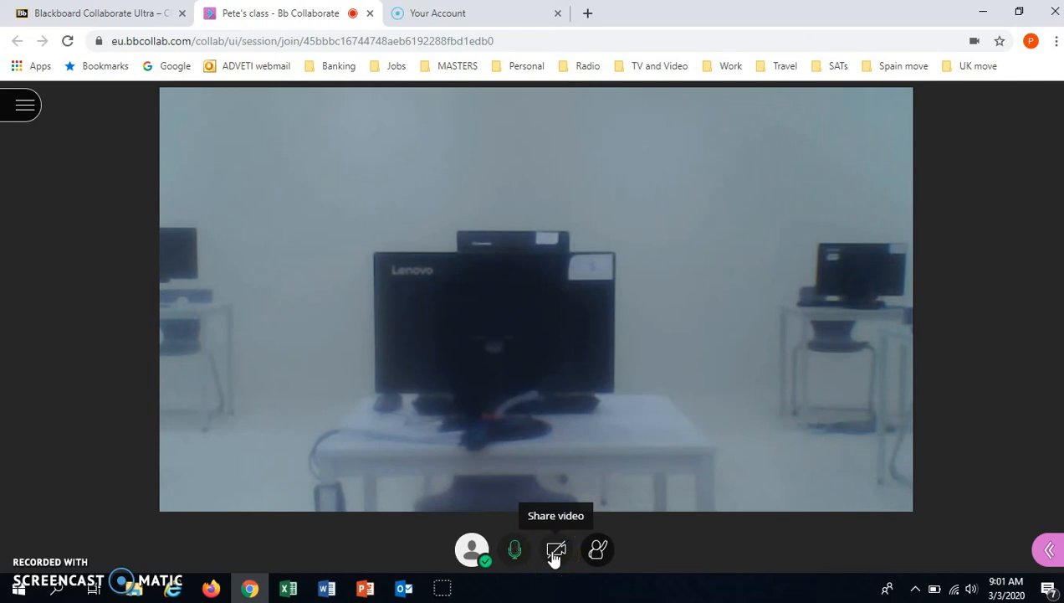
pyautogui.moveTo(598, 549)
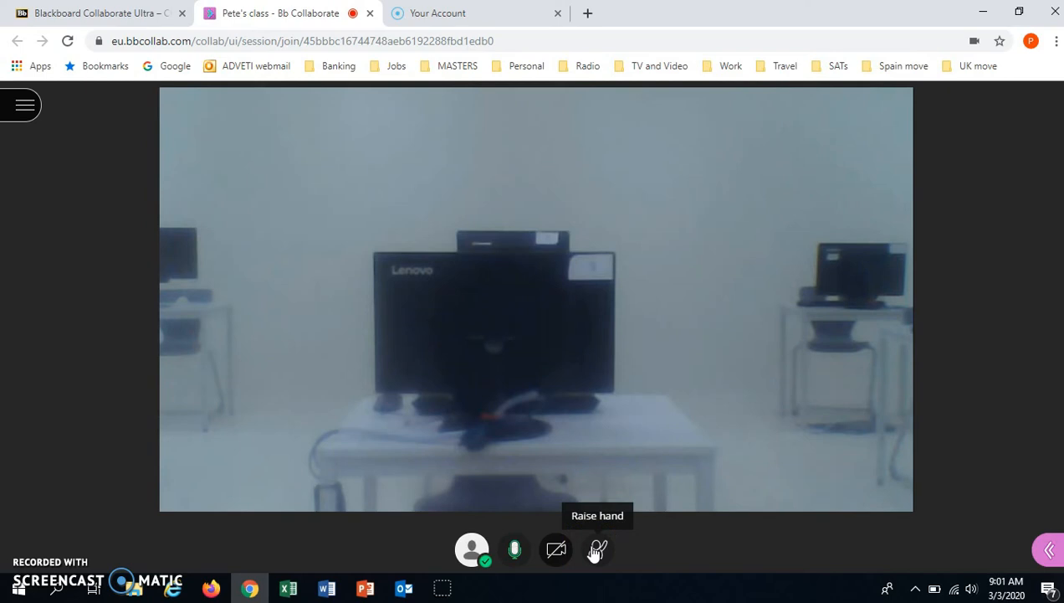
pyautogui.click(596, 549)
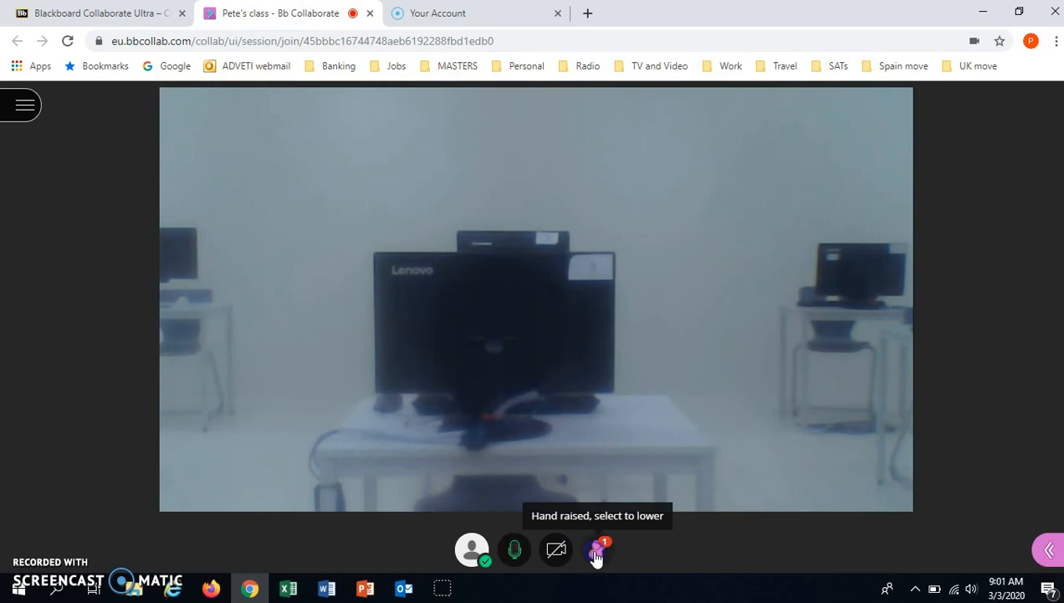
pyautogui.click(597, 549)
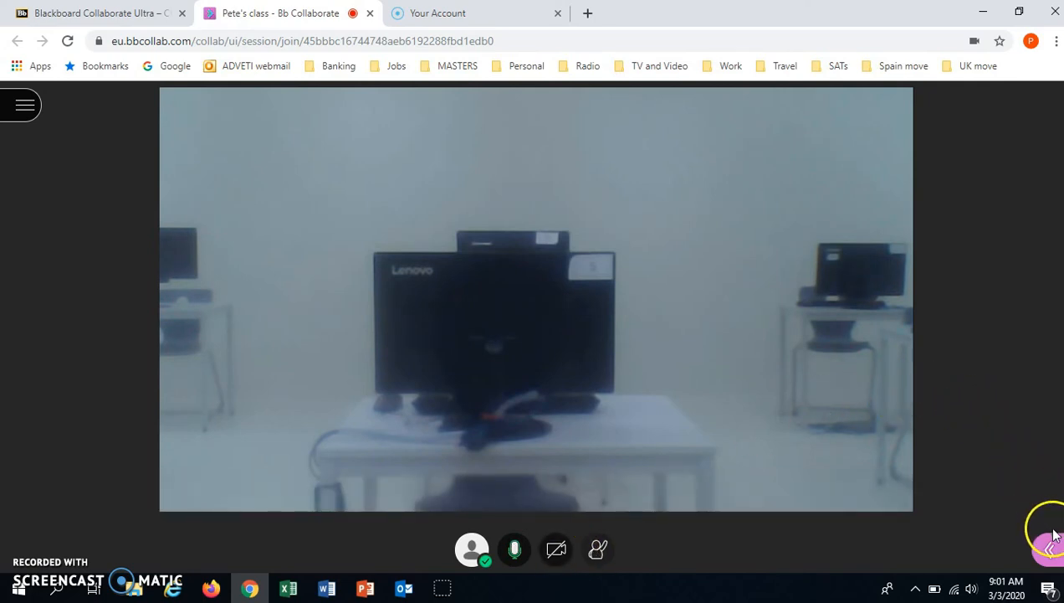
pyautogui.moveTo(1051, 549)
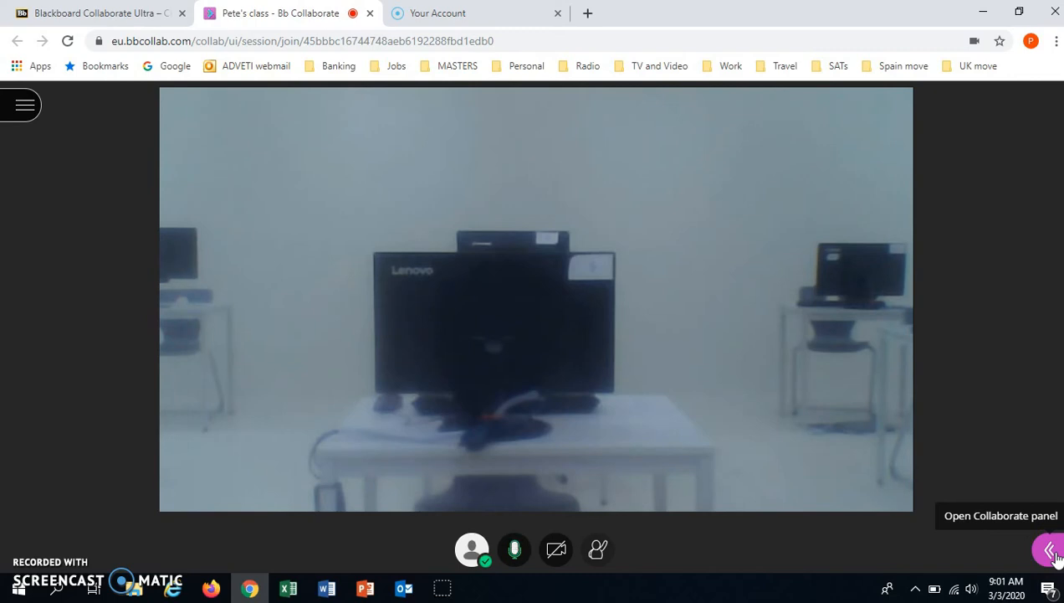
# - Post 'Good morning everyone' to the Everyone chat in the session panel
pyautogui.click(1048, 549)
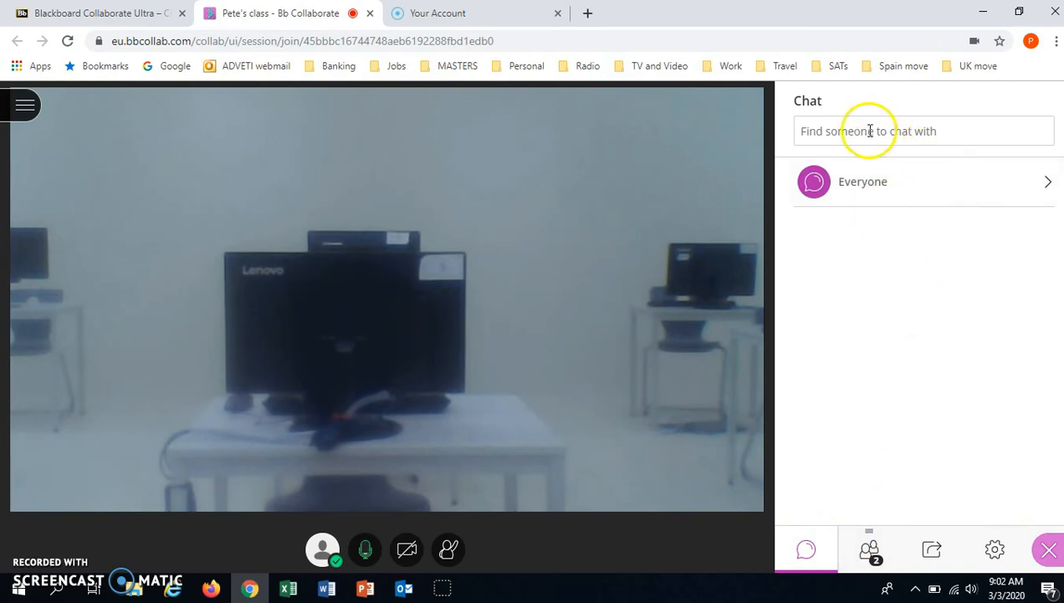
pyautogui.click(879, 131)
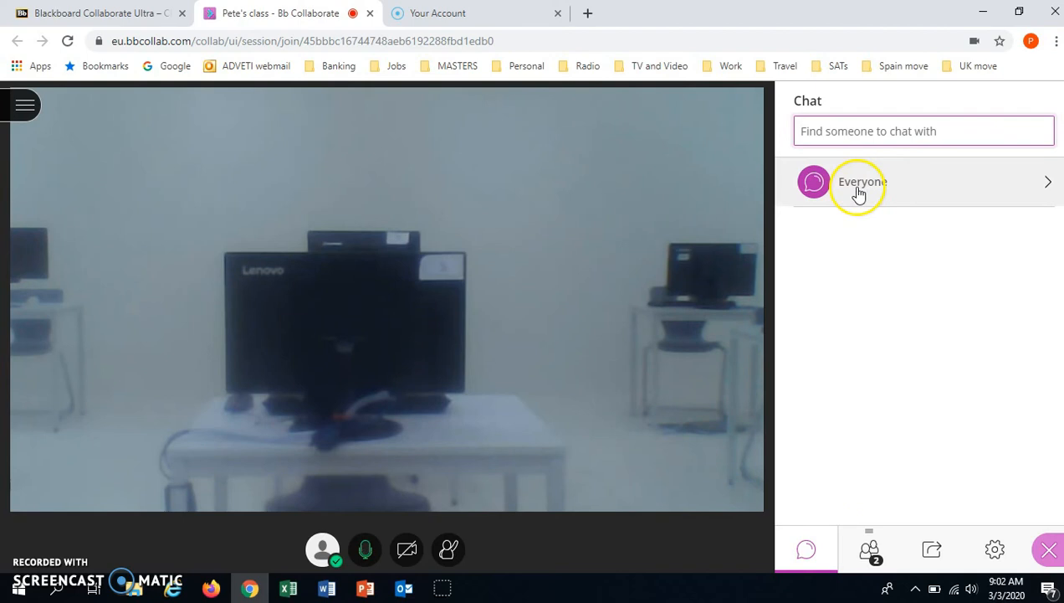
pyautogui.click(862, 181)
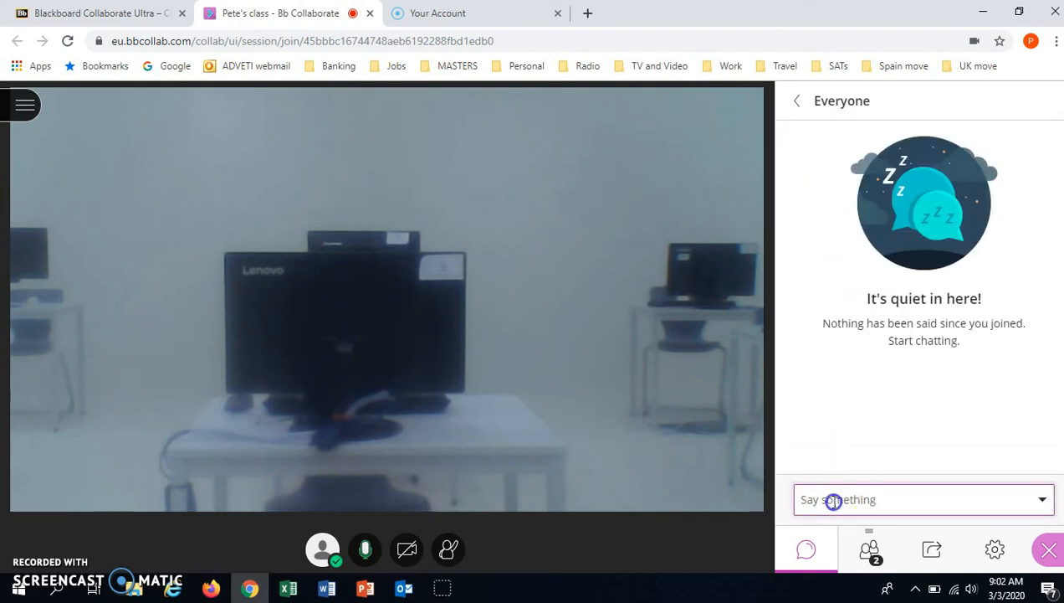
pyautogui.write('H')
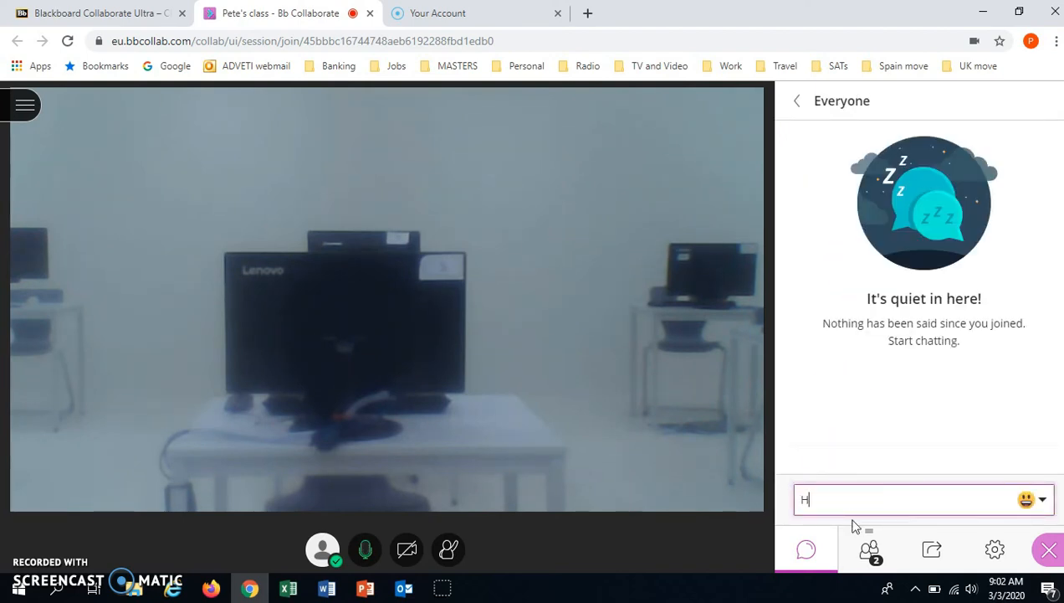
pyautogui.write('good morning')
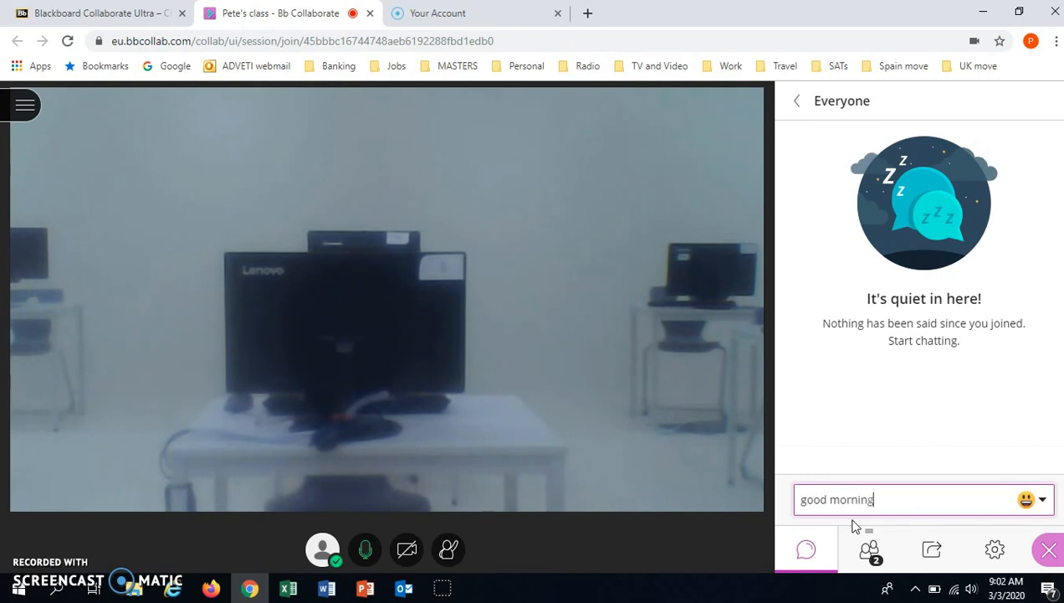
pyautogui.write('everyone')
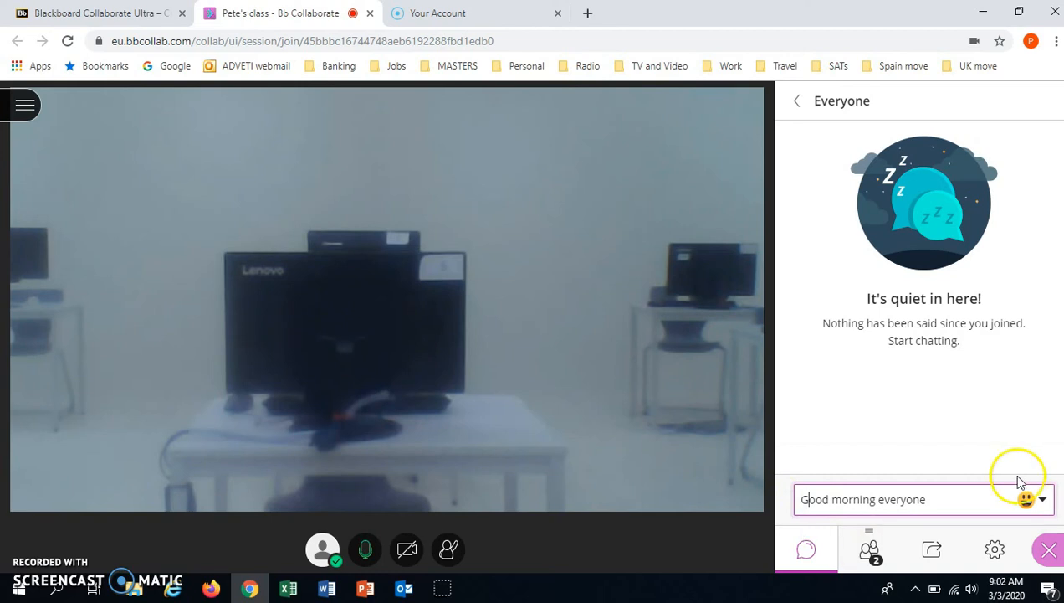
pyautogui.press('enter')
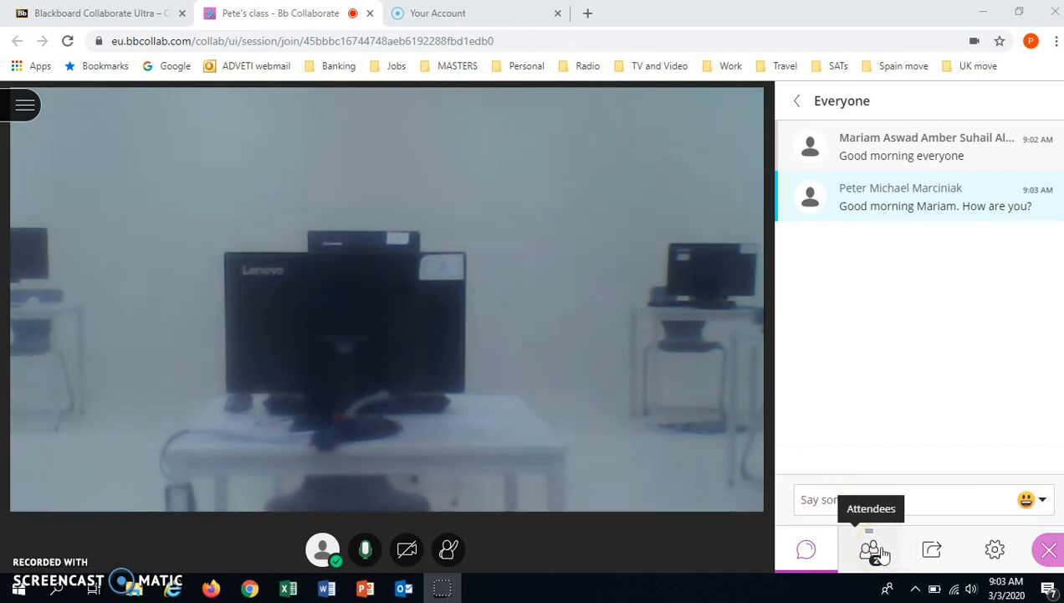
# - View the Attendees list, then the Share Content area showing nothing shared yet
pyautogui.click(871, 549)
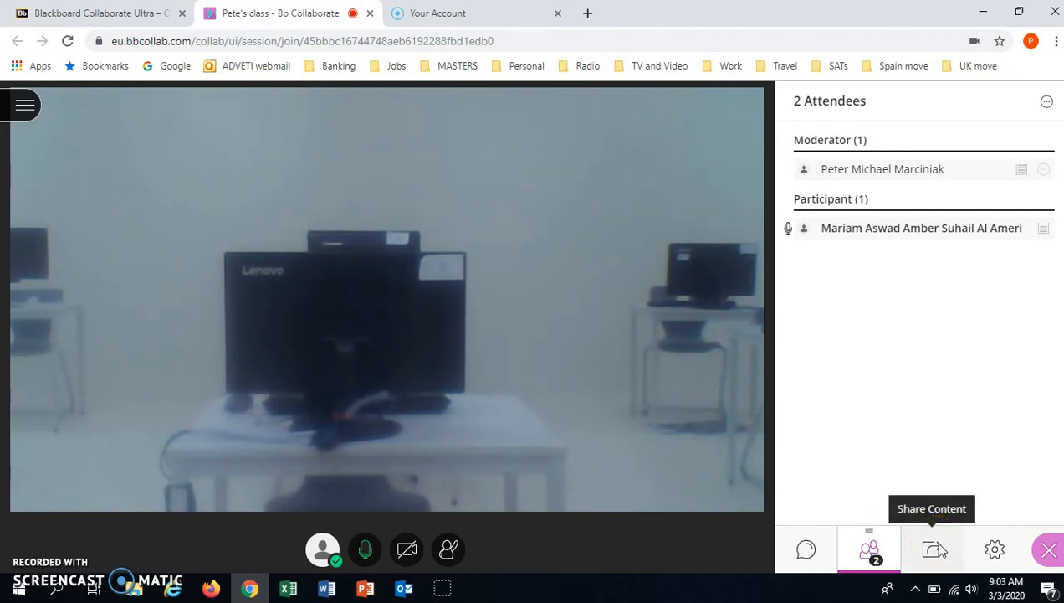
pyautogui.click(930, 549)
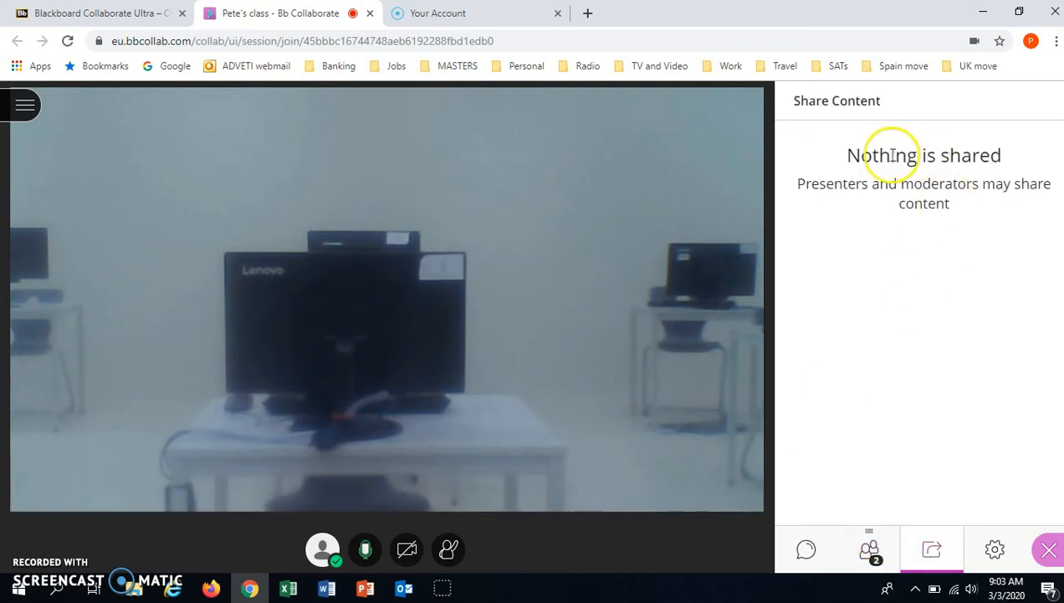
pyautogui.moveTo(221, 552)
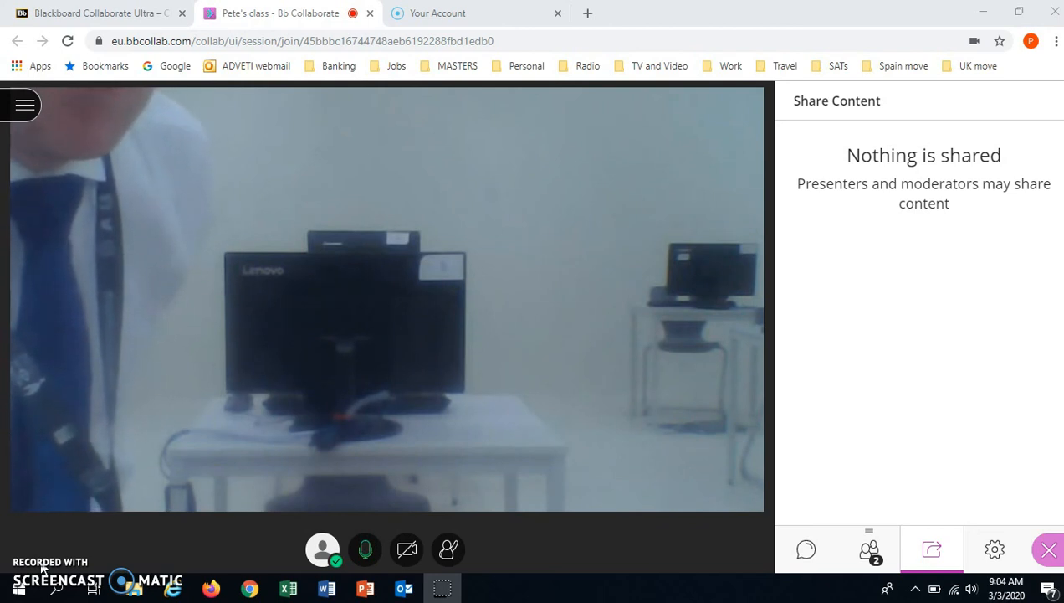
pyautogui.click(931, 549)
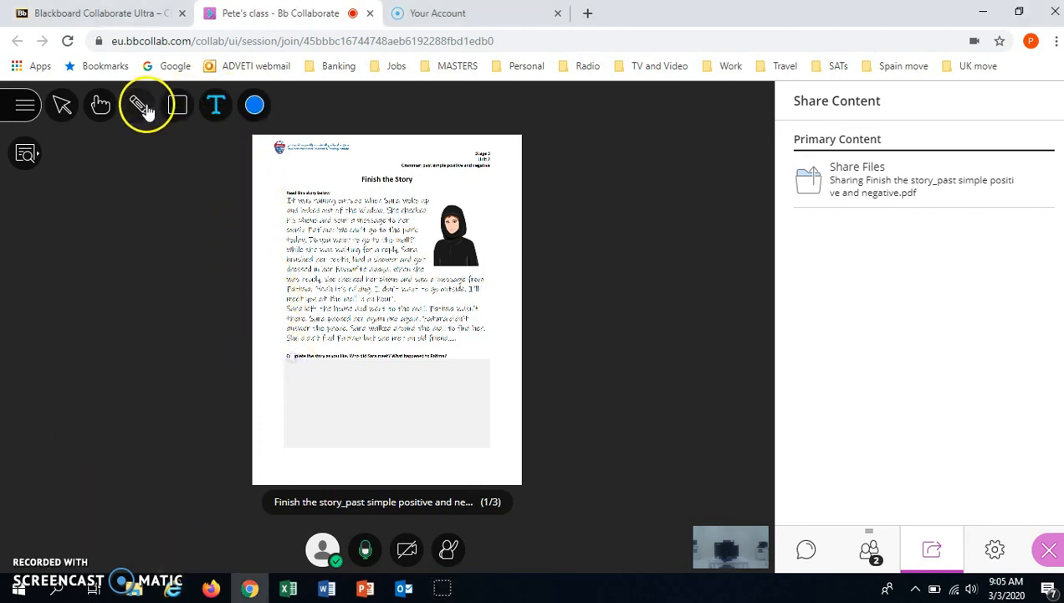
# - View page 1 of the teacher-shared 'Finish the story' worksheet on the main stage
pyautogui.click(139, 104)
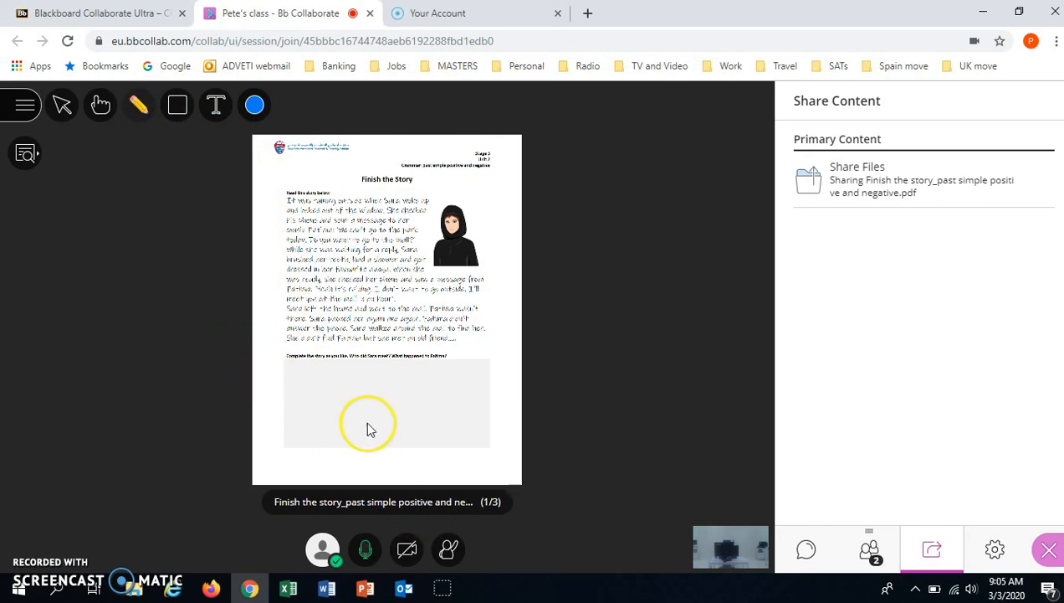